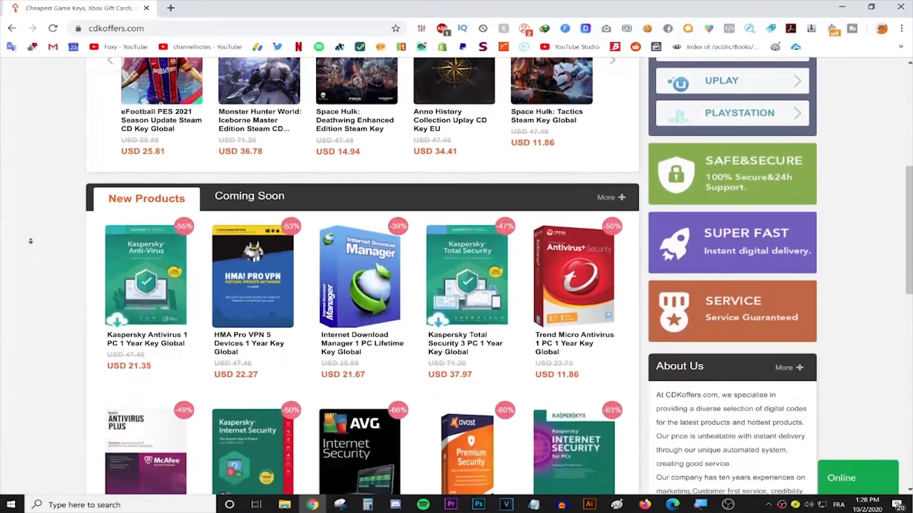
Download buttonDataSetup.zip, then view the buttonDataSetup_swapped.zip preview
scroll("down", 3)
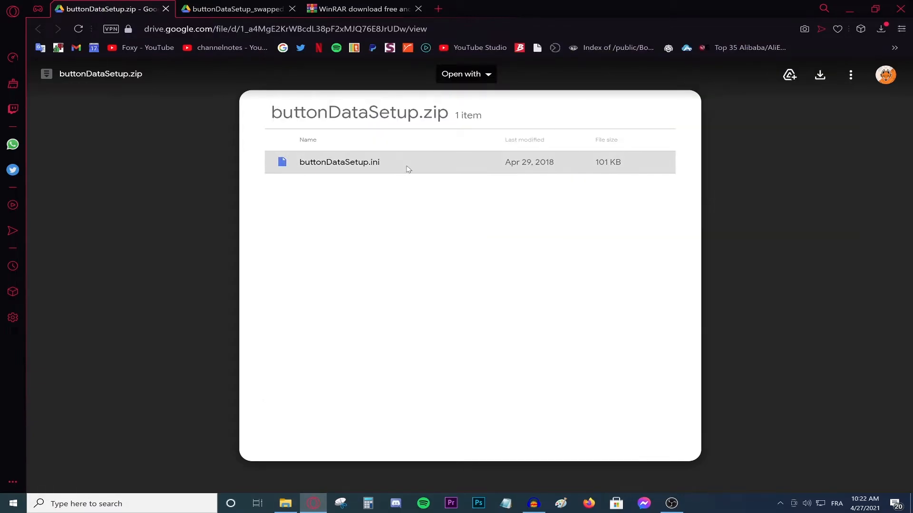
mouse_move(473, 348)
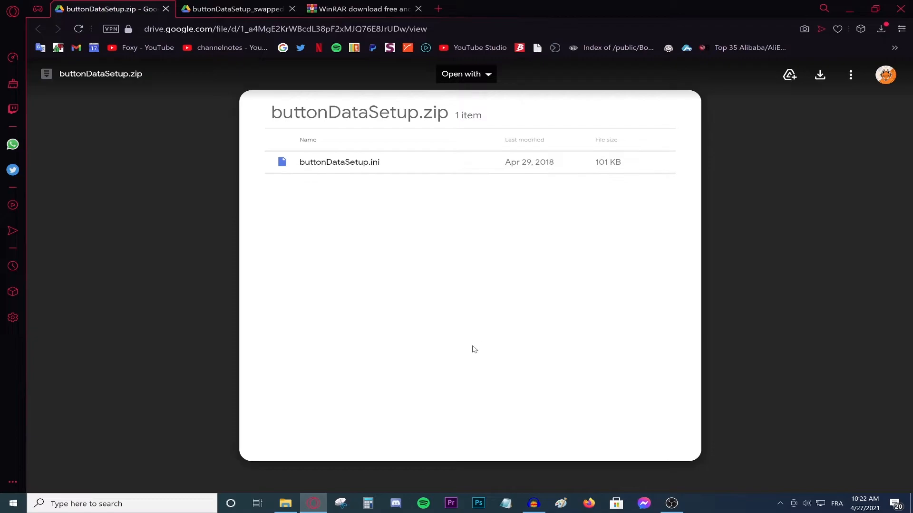
mouse_move(446, 366)
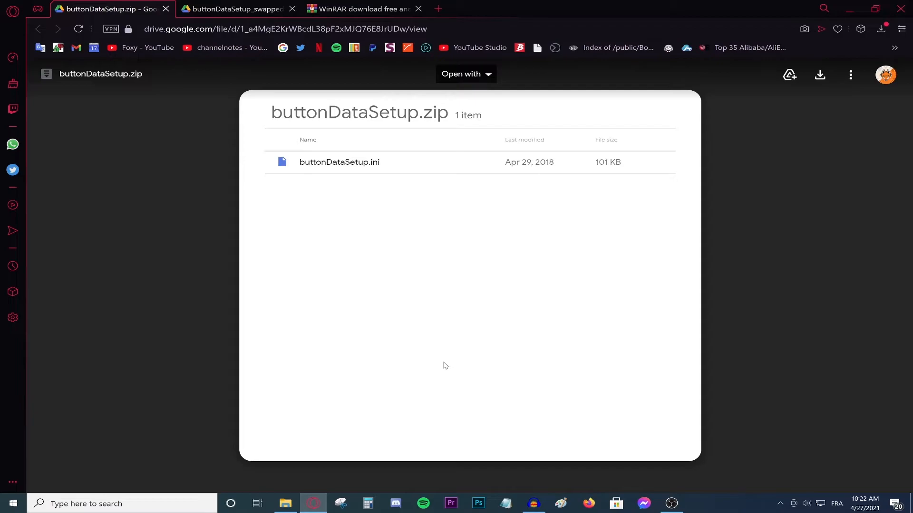
left_click(819, 75)
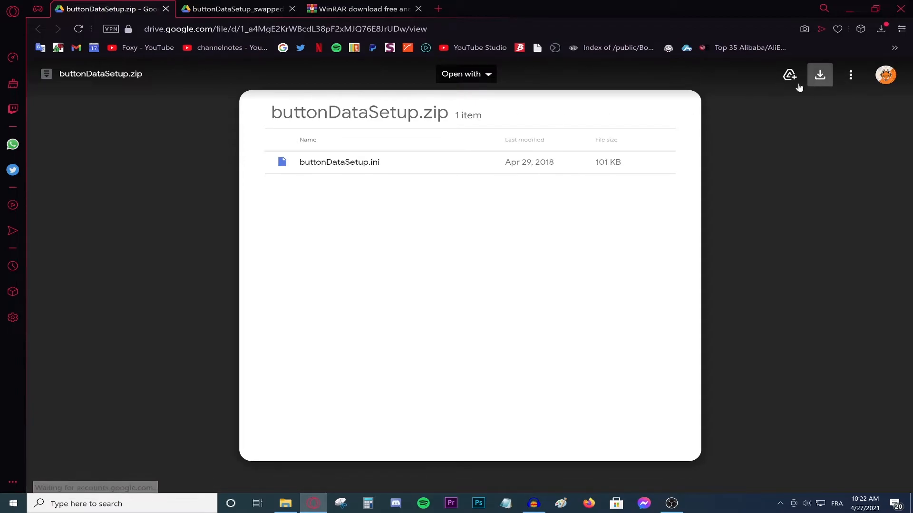
left_click(233, 9)
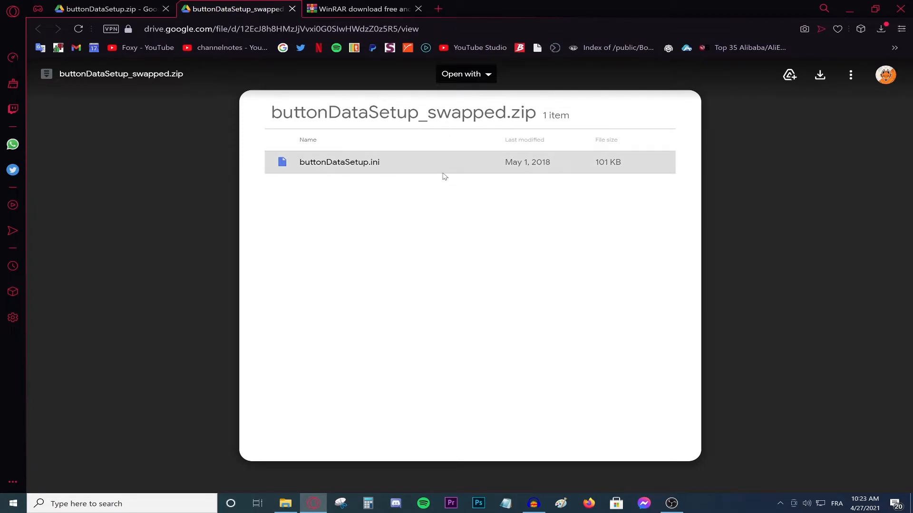
mouse_move(441, 177)
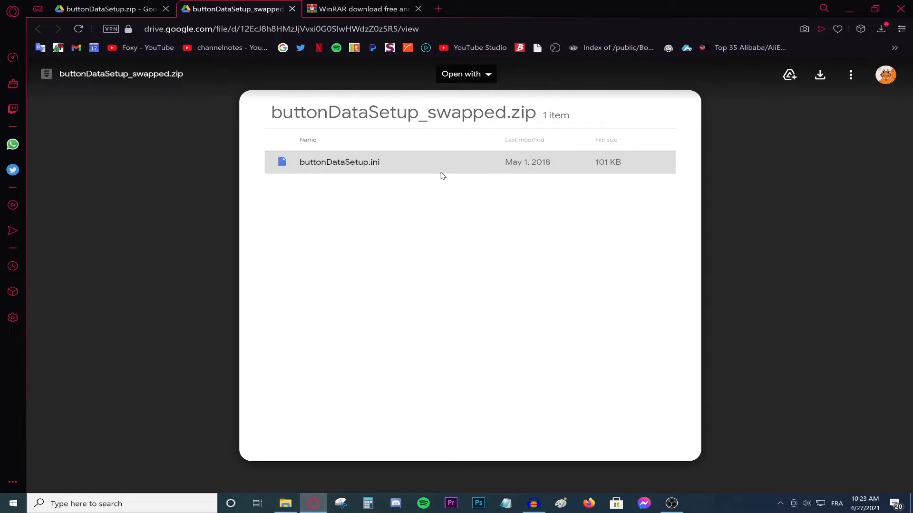
Check the WinRAR 6.01 download page, then return to the Documents folder
left_click(361, 8)
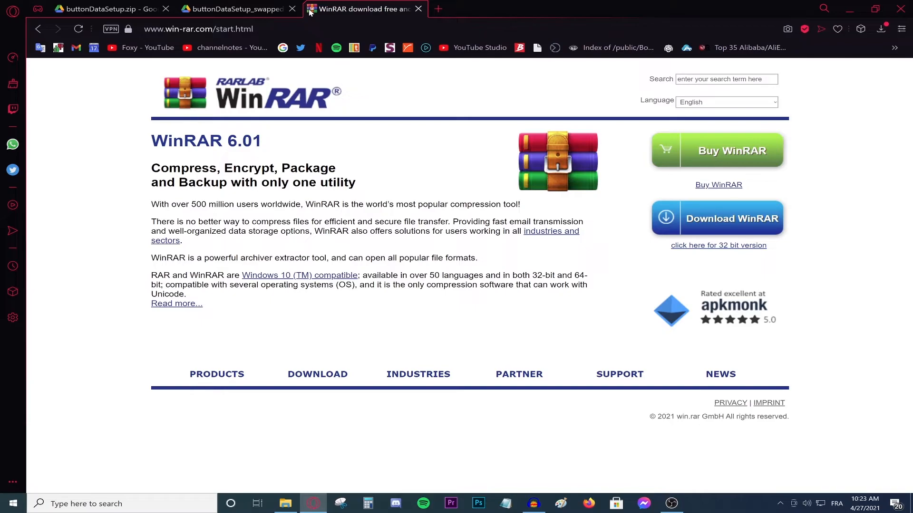
left_click(108, 9)
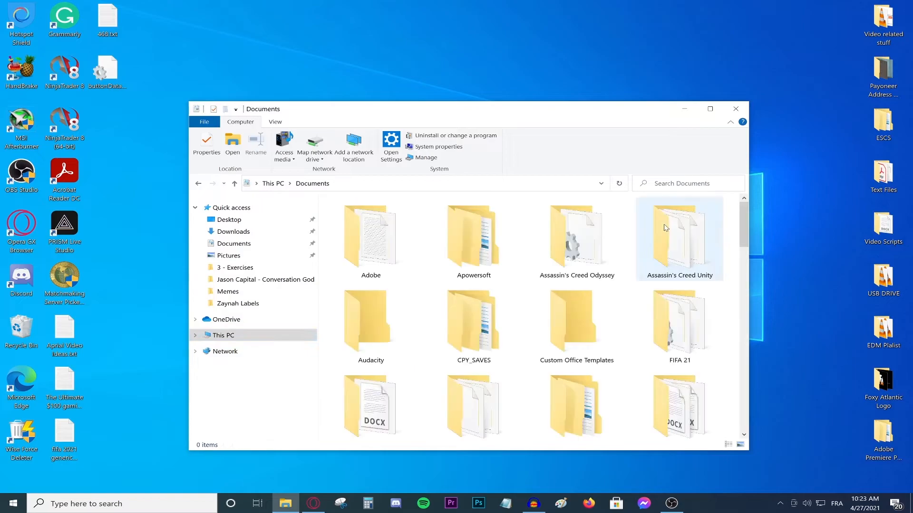
Open the FIFA 21 folder in Documents, which contains buttonDataSetup.ini and fifasetup.ini
double_click(679, 326)
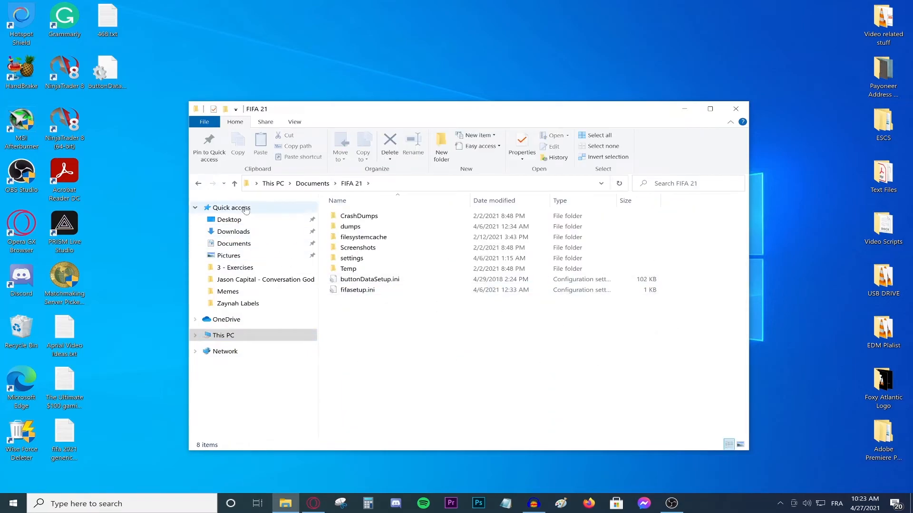